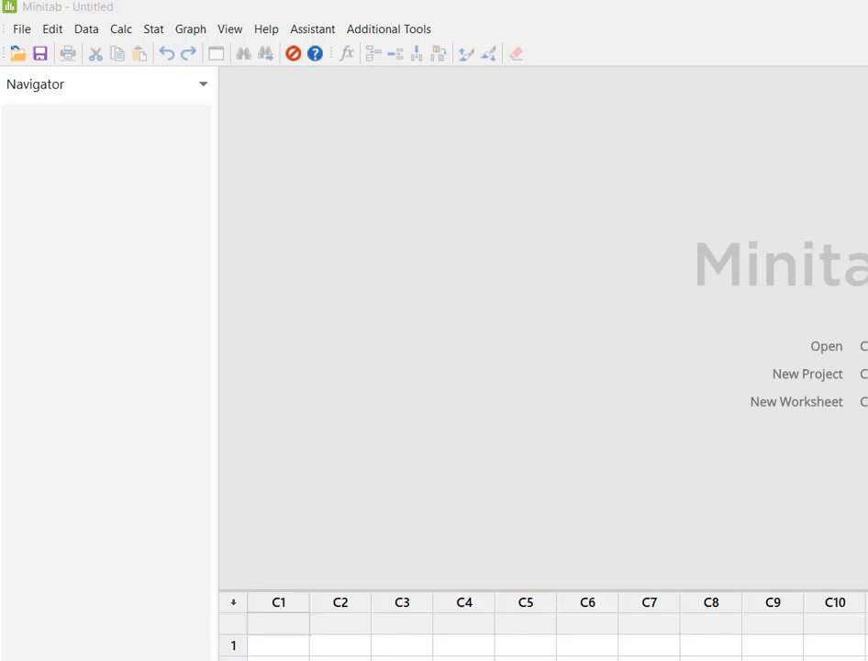
{"action": "mouse_move", "coordinate": [371, 173]}
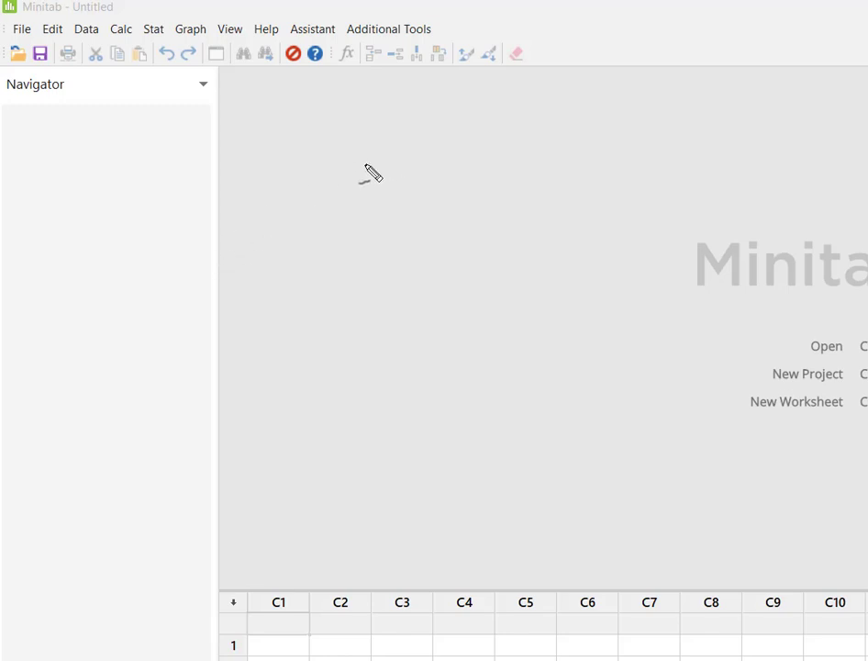
{"action": "mouse_move", "coordinate": [347, 113]}
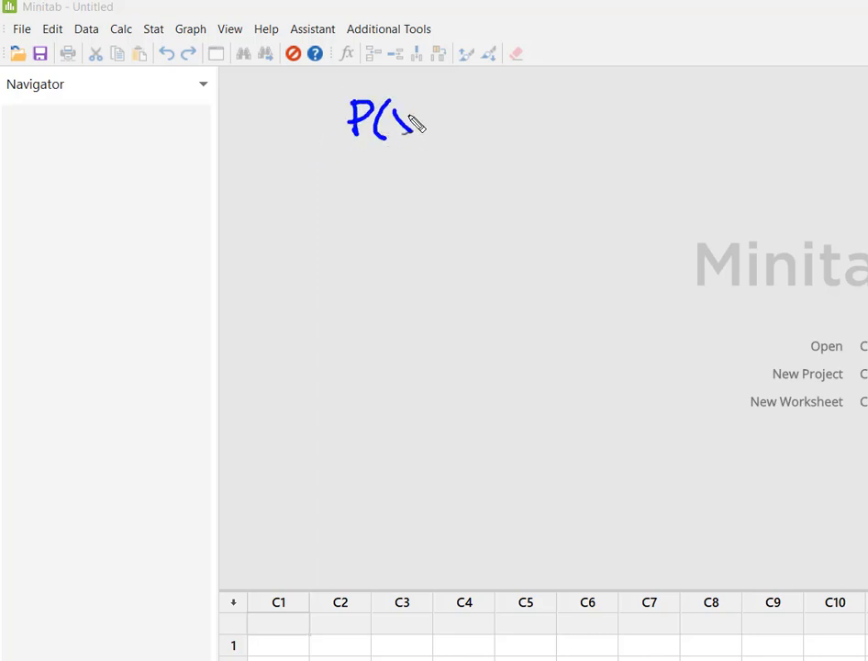
Handwrite P(X≤9) at the top and draw a number line ending at 20
{"action": "left_click_drag", "start_coordinate": [413, 120], "coordinate": [445, 137]}
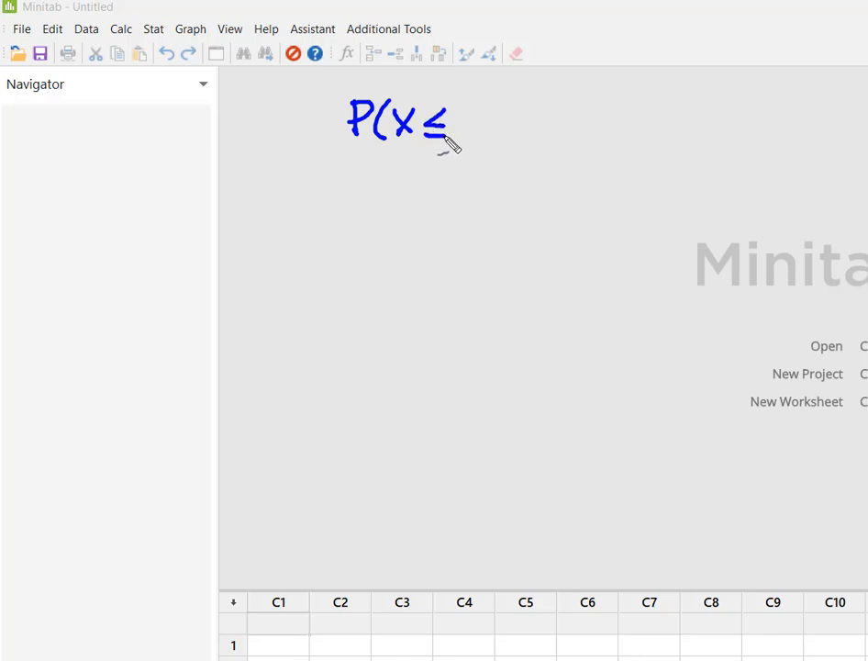
{"action": "left_click_drag", "start_coordinate": [468, 133], "coordinate": [468, 110]}
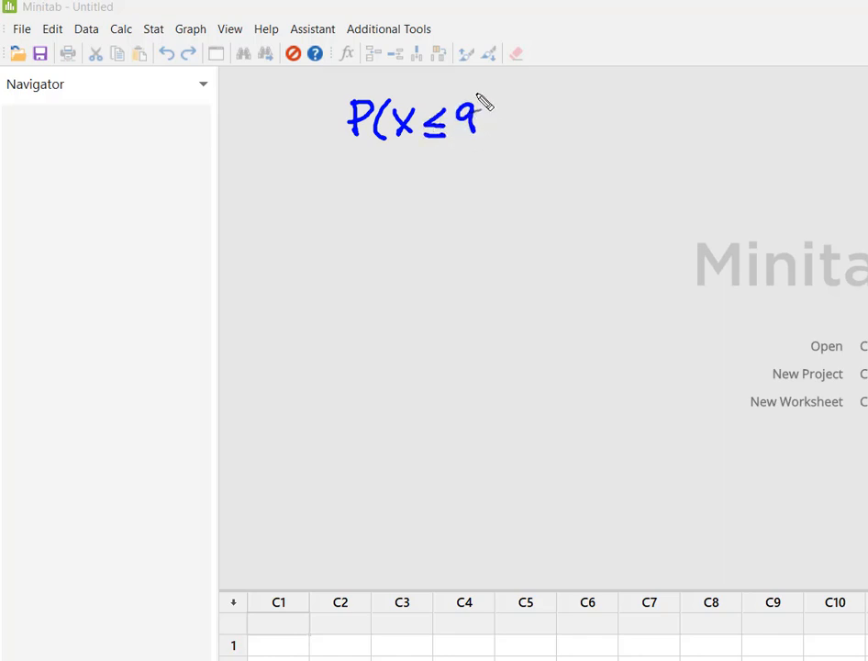
{"action": "left_click_drag", "start_coordinate": [486, 96], "coordinate": [482, 143]}
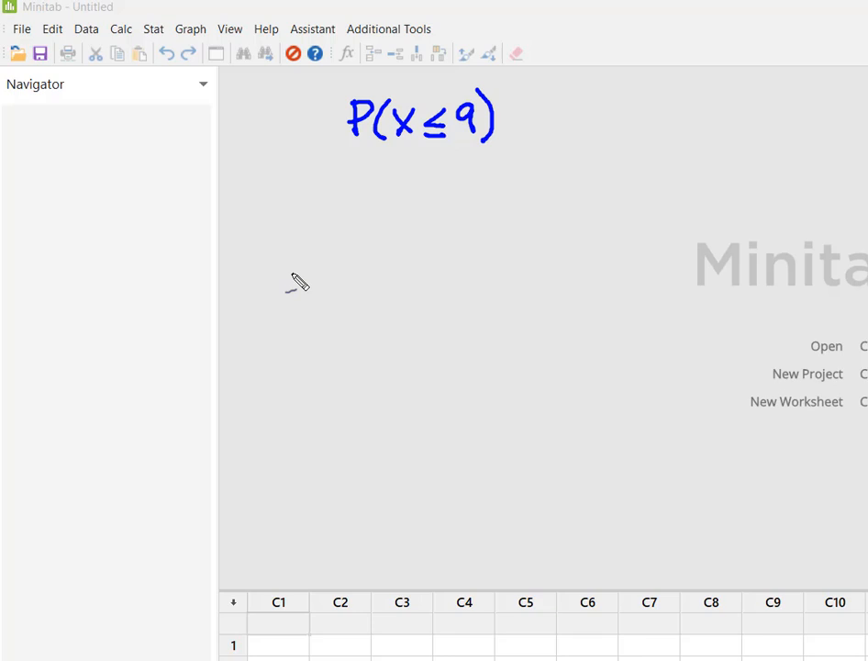
{"action": "left_click_drag", "start_coordinate": [255, 268], "coordinate": [601, 252]}
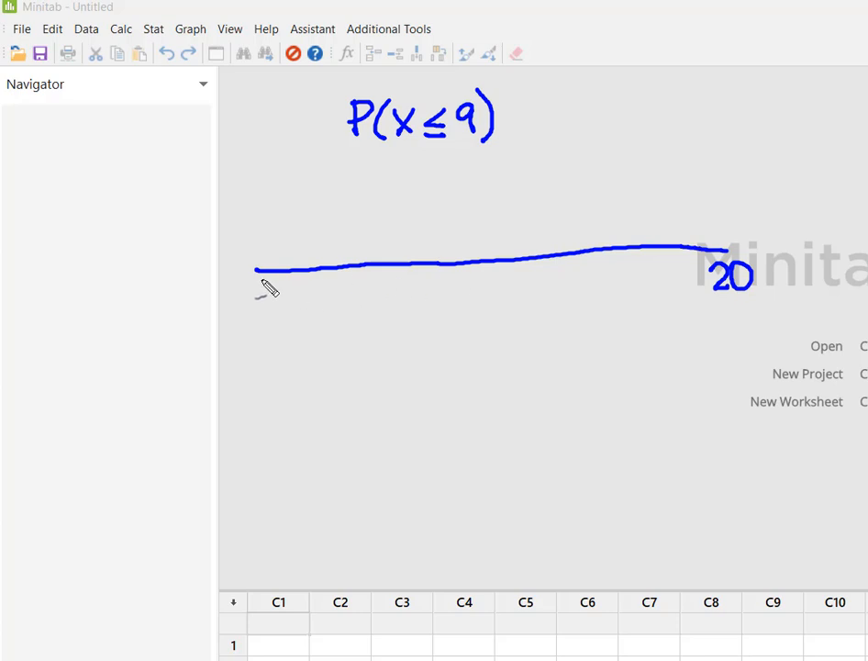
Mark 0 at the number line's left end and an arrow at 9
{"action": "left_click_drag", "start_coordinate": [255, 280], "coordinate": [259, 312]}
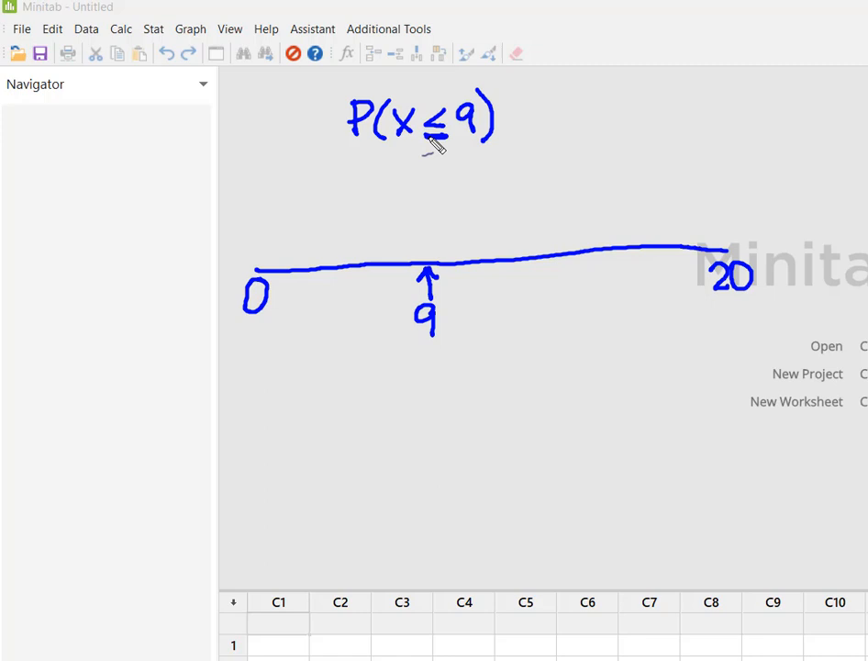
{"action": "mouse_move", "coordinate": [441, 238]}
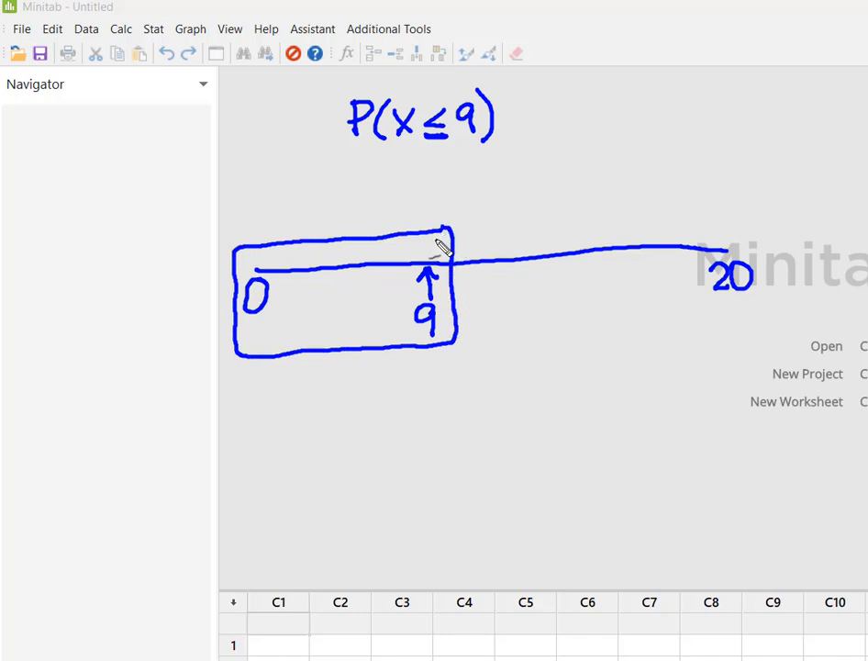
{"action": "mouse_move", "coordinate": [341, 427]}
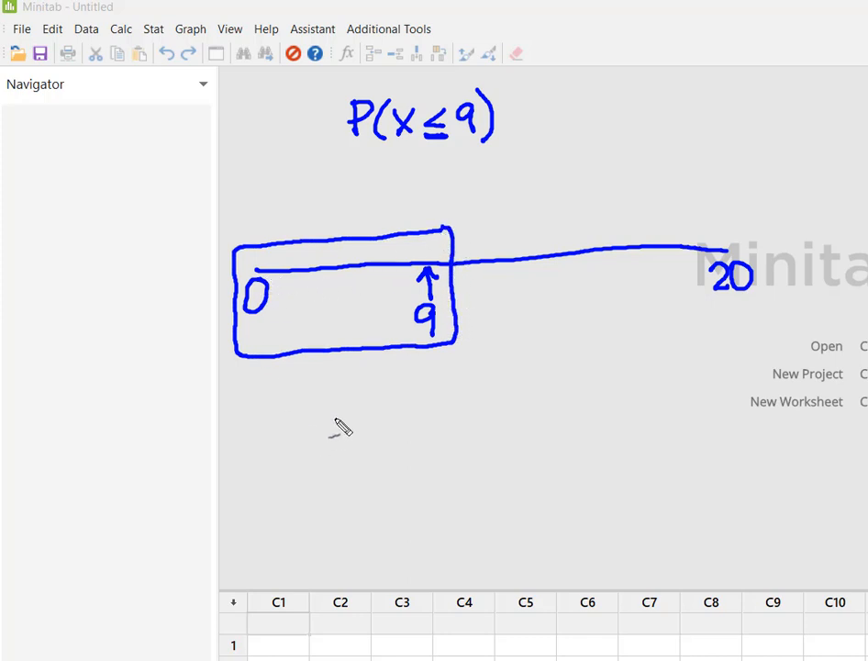
Write P(X≤x) below the box, circle the ≤ signs, and mark 9 = x with a left arrow
{"action": "left_click_drag", "start_coordinate": [381, 427], "coordinate": [381, 473]}
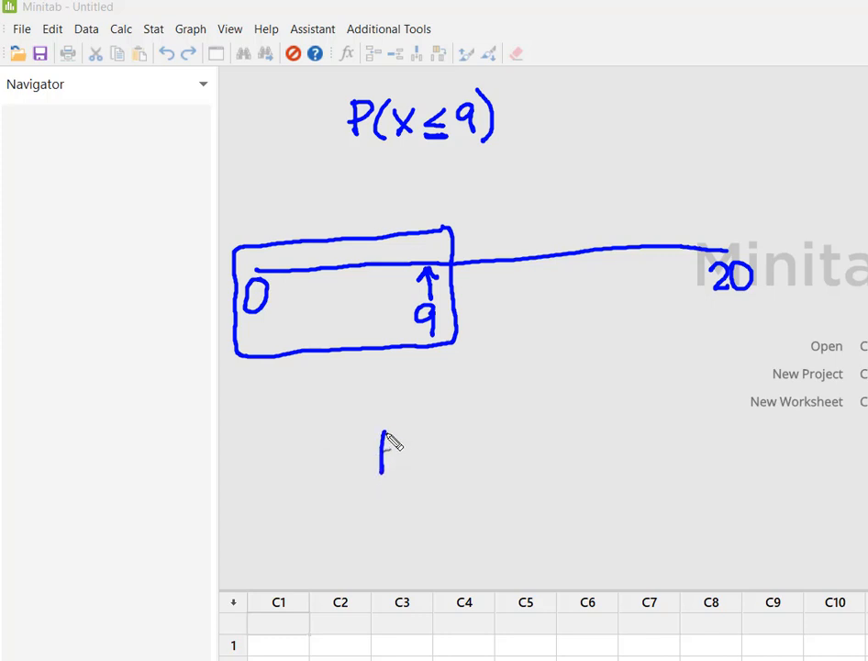
{"action": "left_click_drag", "start_coordinate": [380, 431], "coordinate": [441, 468]}
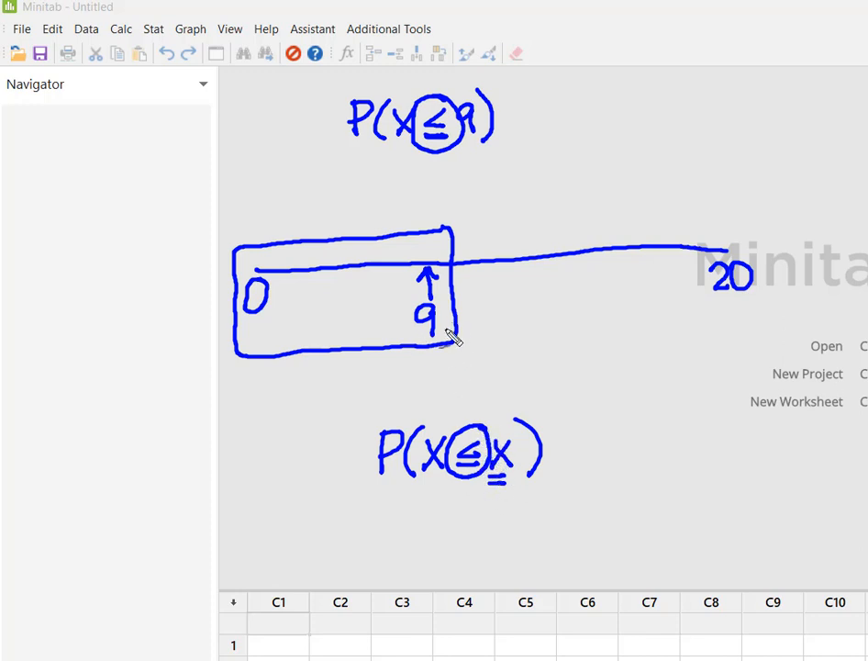
{"action": "left_click_drag", "start_coordinate": [445, 323], "coordinate": [463, 323]}
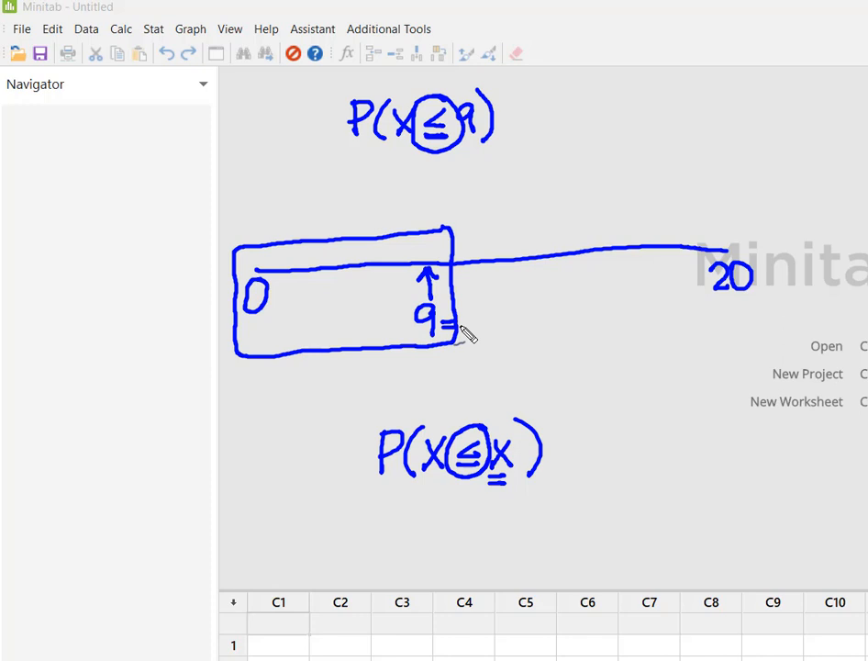
{"action": "left_click_drag", "start_coordinate": [450, 326], "coordinate": [477, 330]}
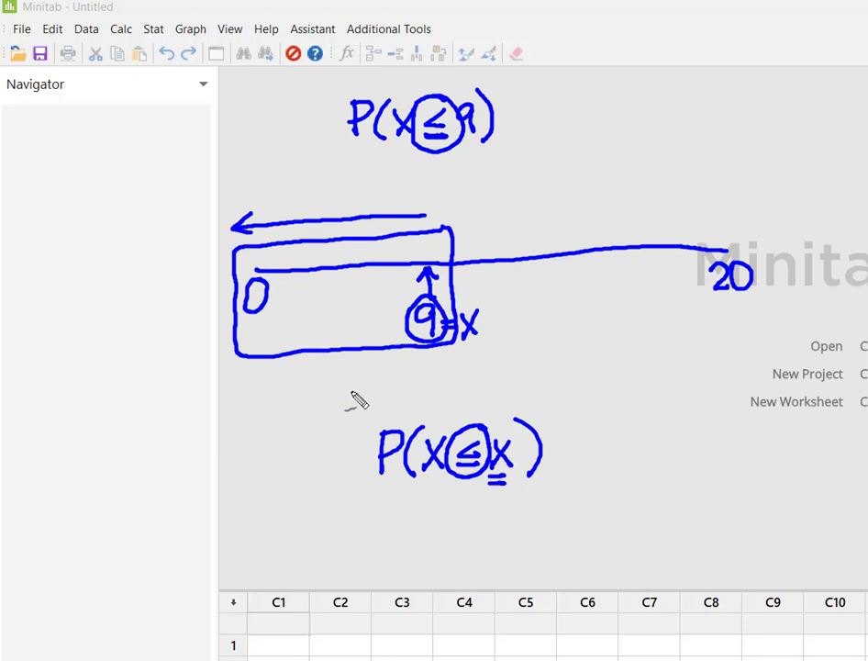
{"action": "mouse_move", "coordinate": [316, 422]}
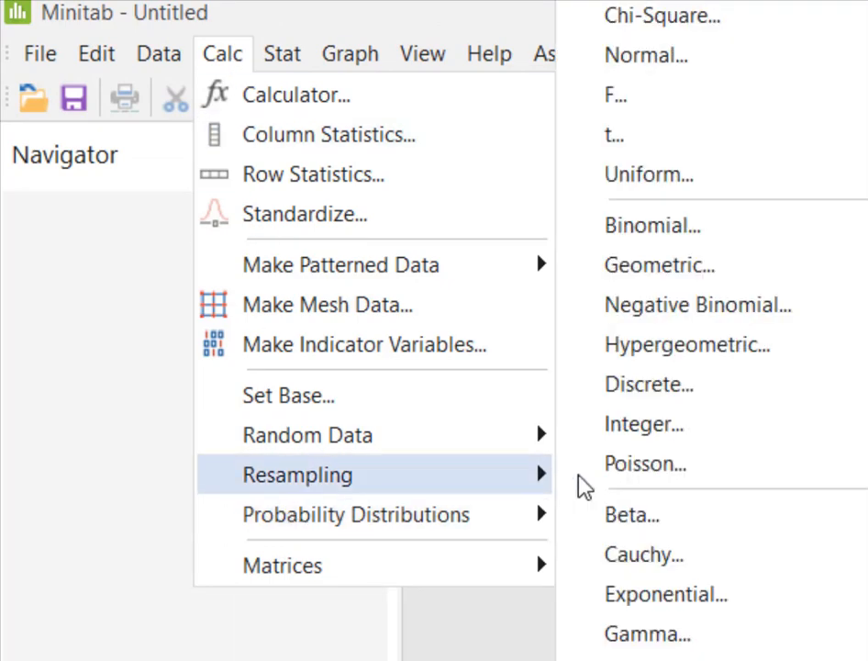
Open the Binomial Distribution dialog from Calc > Probability Distributions
{"action": "left_click", "coordinate": [653, 225]}
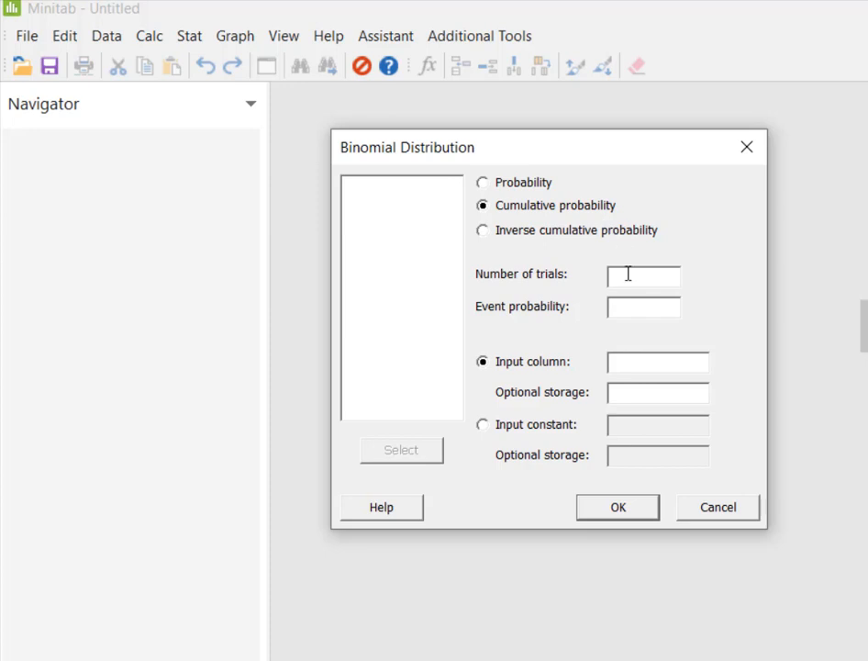
Compute cumulative binomial probability with 20 trials, event probability .40, input constant 9
{"action": "type", "text": "2"}
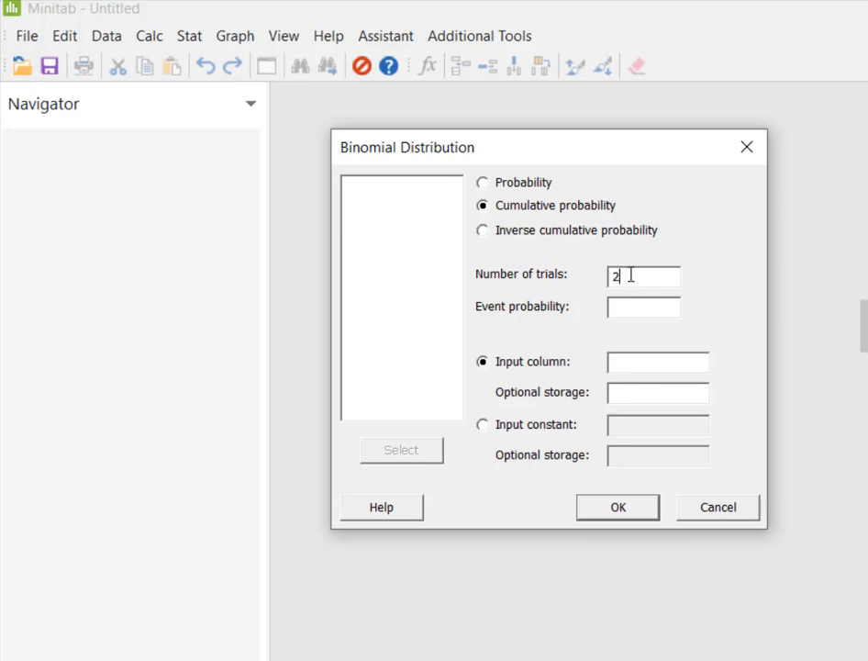
{"action": "type", "text": "0"}
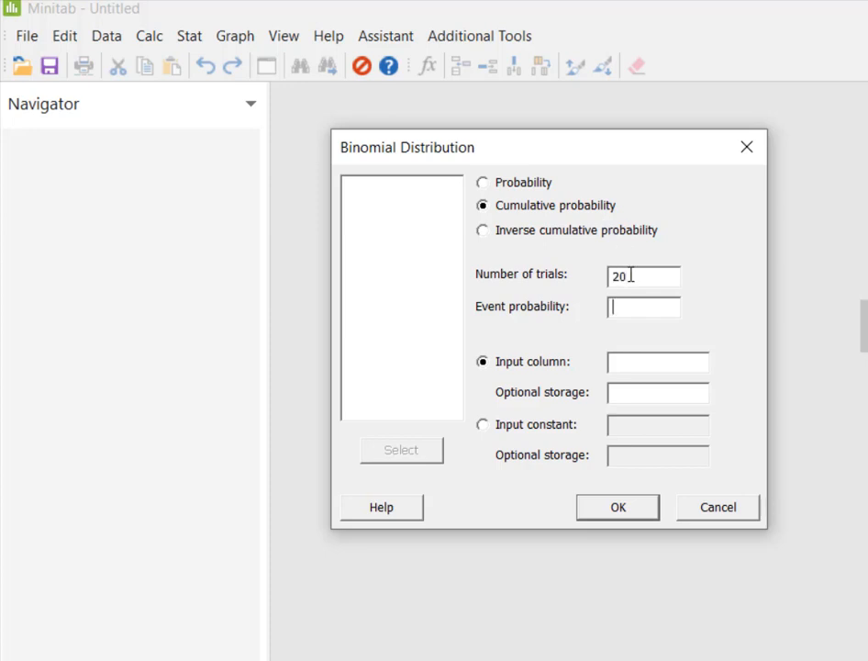
{"action": "type", "text": ".40"}
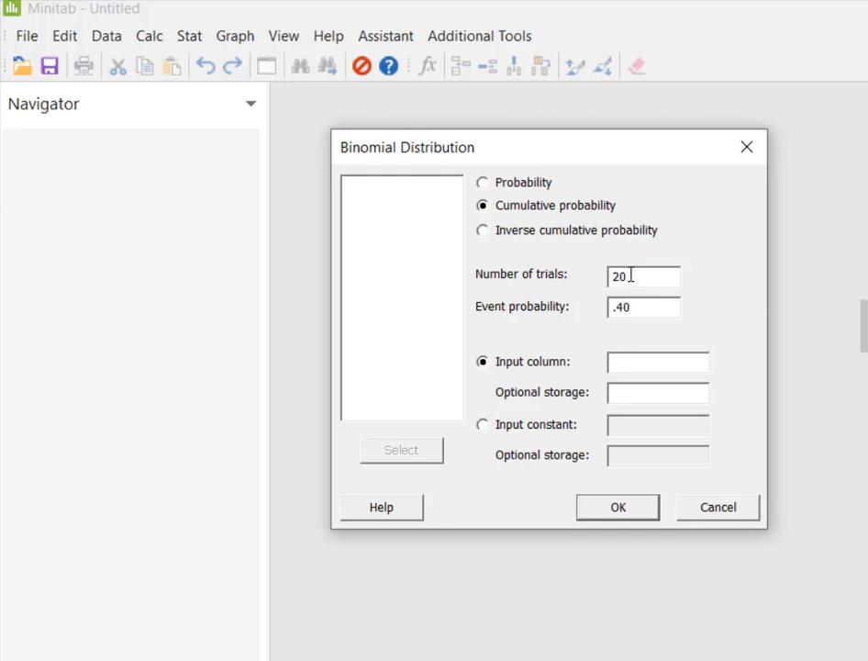
{"action": "left_click", "coordinate": [644, 307]}
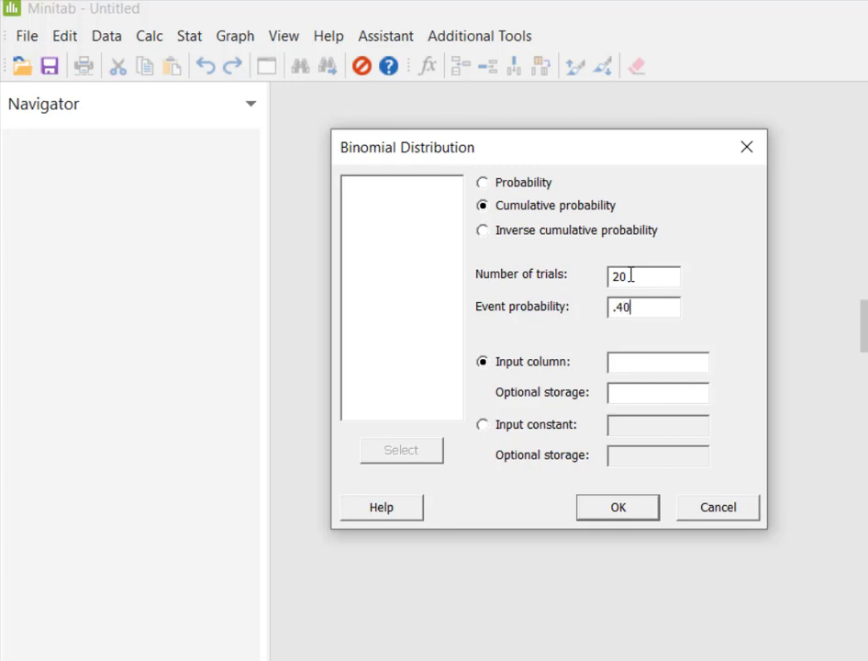
{"action": "left_click", "coordinate": [483, 424]}
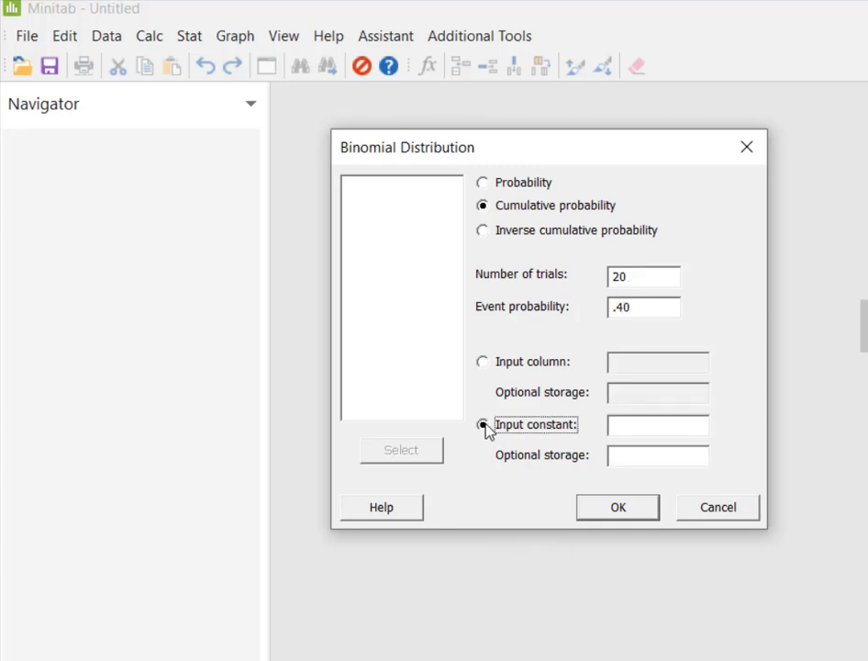
{"action": "left_click", "coordinate": [482, 424]}
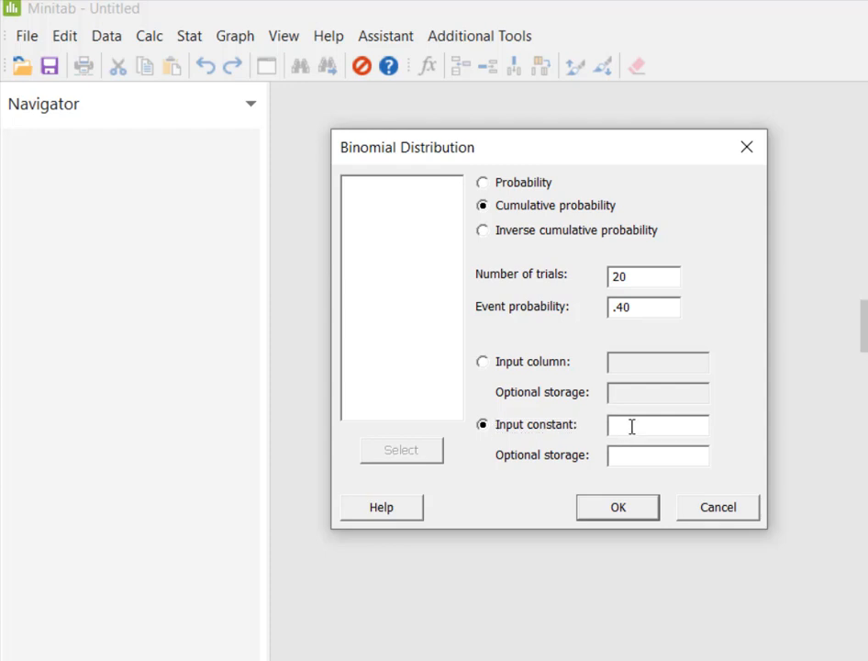
{"action": "type", "text": "9"}
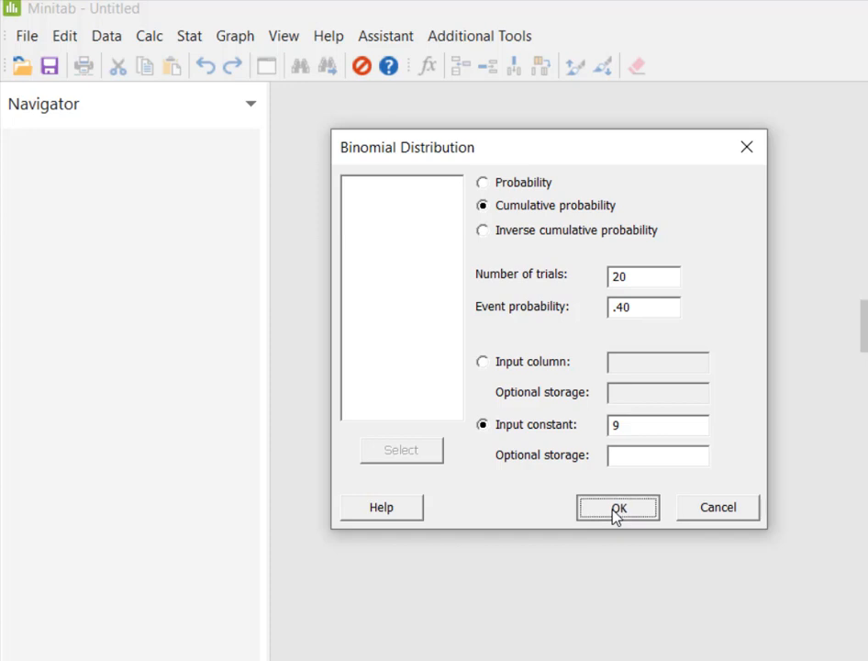
{"action": "left_click", "coordinate": [618, 508]}
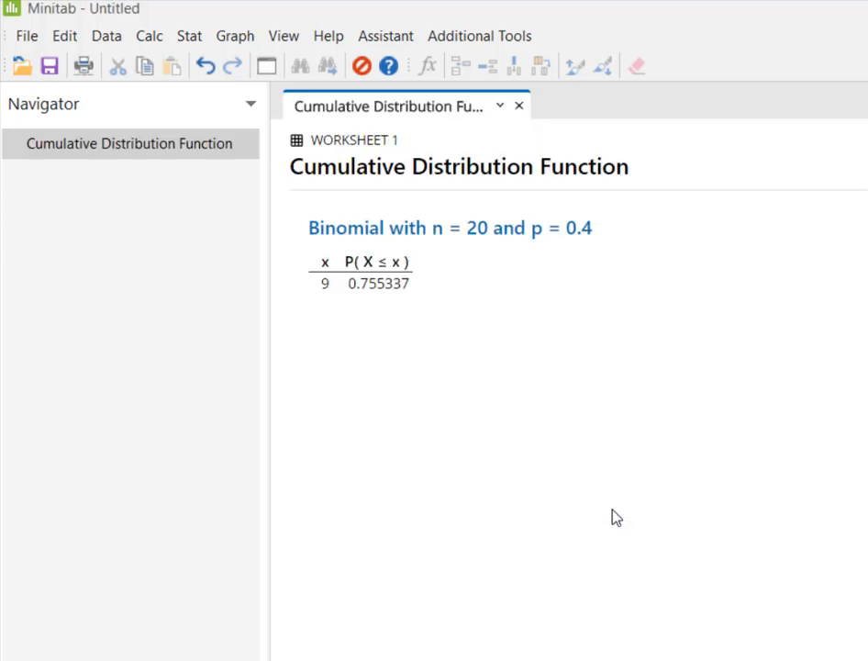
{"action": "mouse_move", "coordinate": [490, 452]}
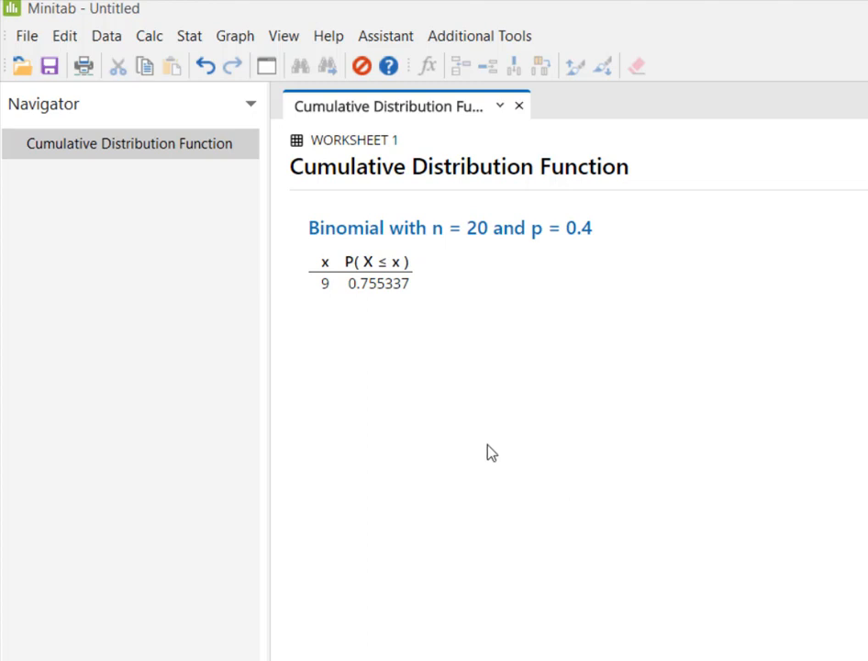
Mark the 0.755337 P(X ≤ x) result with the annotation pen
{"action": "left_click", "coordinate": [379, 283]}
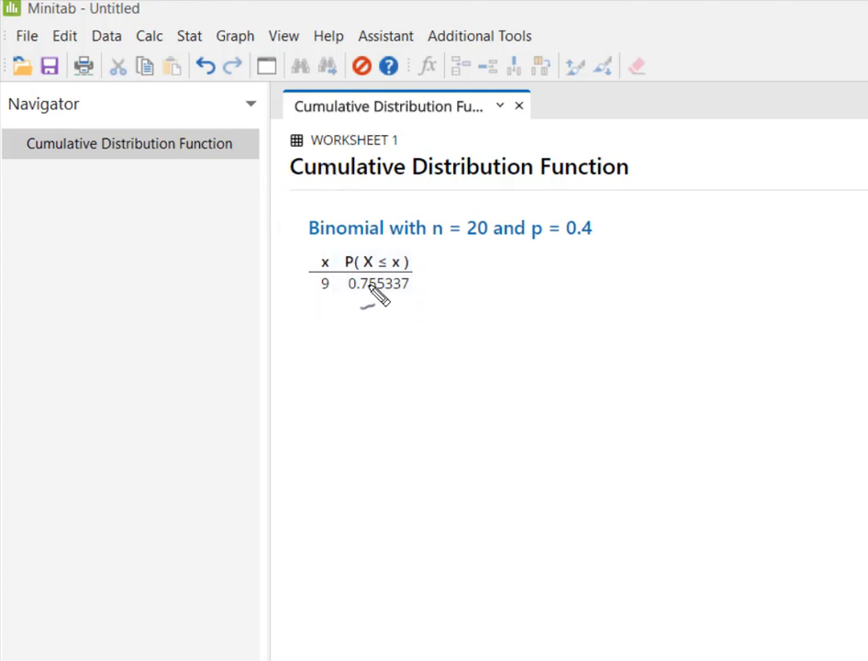
{"action": "mouse_move", "coordinate": [427, 260]}
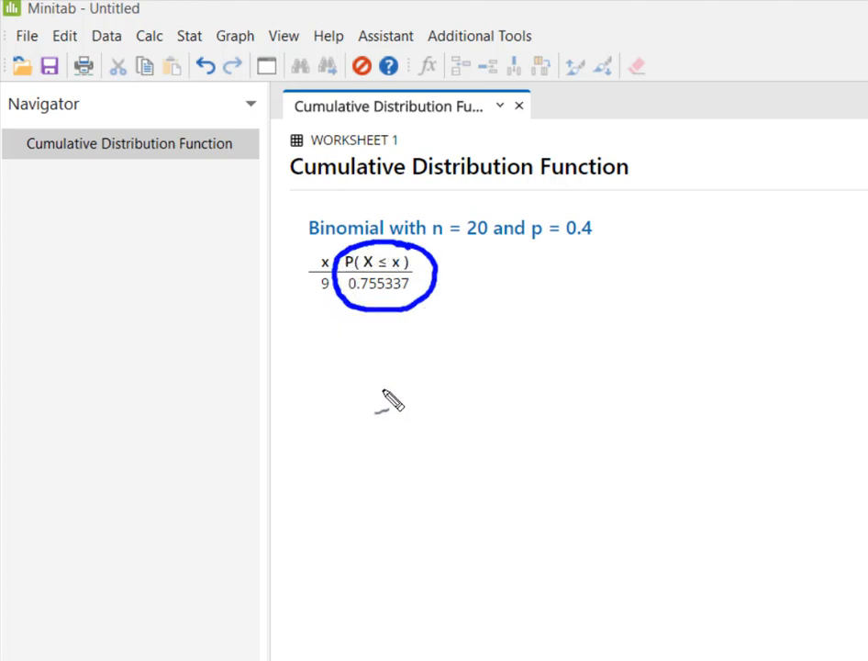
Handwrite P(x ≤ constant) beneath the circled 0.755337 output
{"action": "left_click_drag", "start_coordinate": [356, 362], "coordinate": [385, 417]}
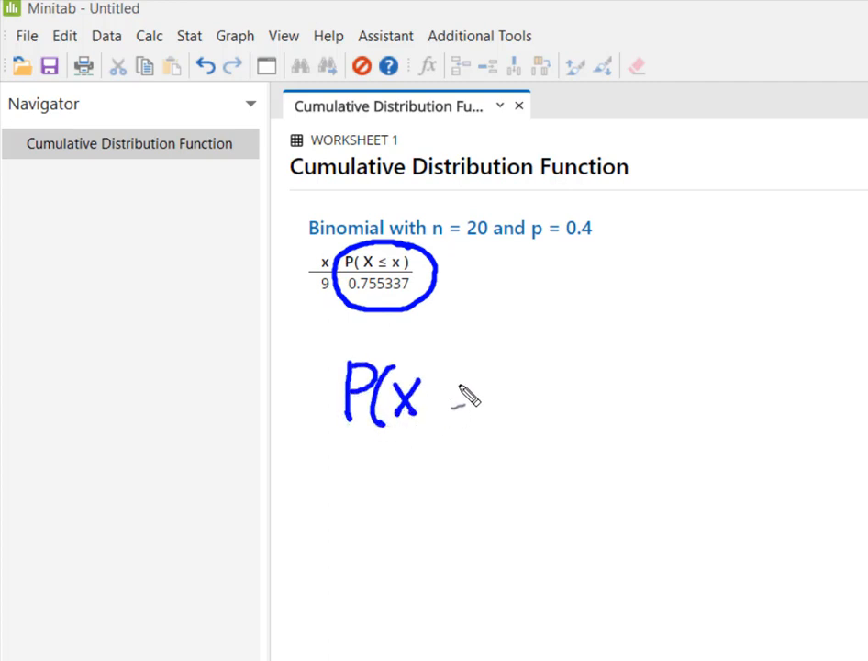
{"action": "left_click_drag", "start_coordinate": [441, 404], "coordinate": [472, 413]}
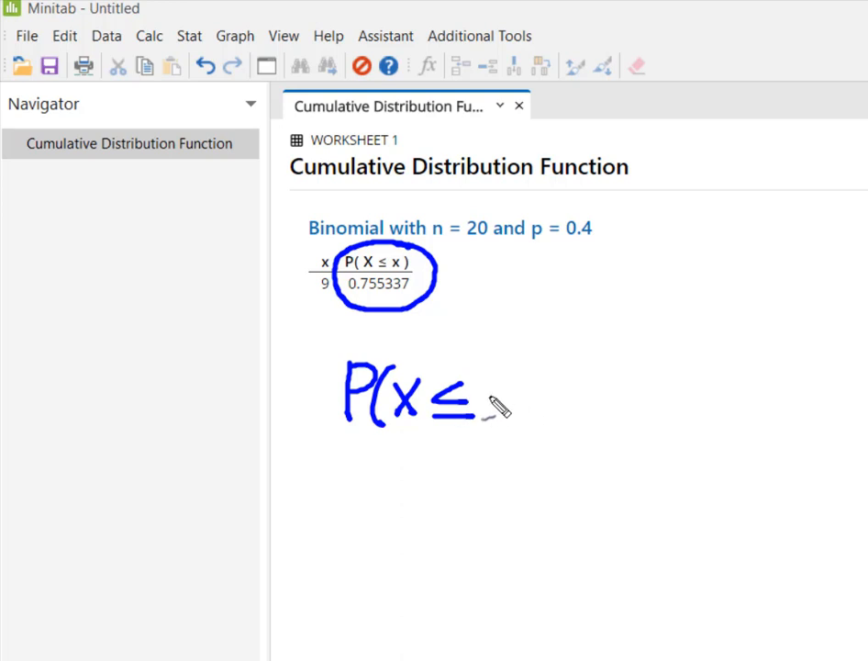
{"action": "left_click_drag", "start_coordinate": [491, 408], "coordinate": [555, 399]}
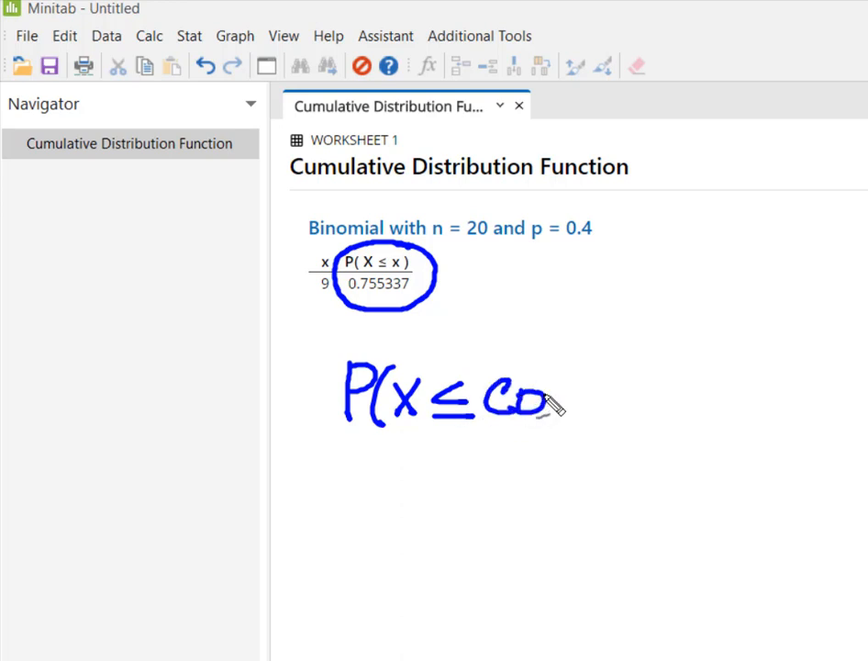
{"action": "left_click_drag", "start_coordinate": [541, 404], "coordinate": [605, 394]}
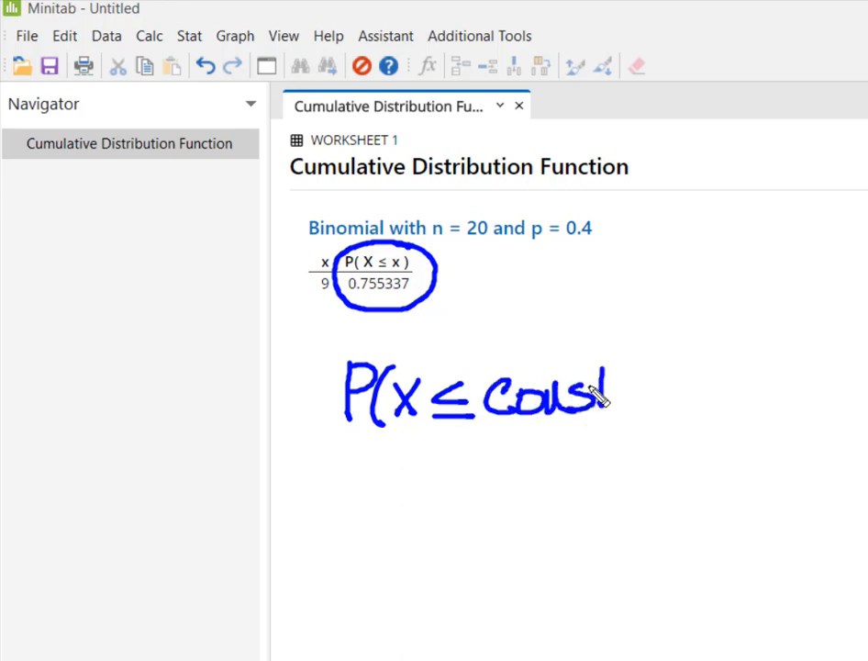
{"action": "left_click_drag", "start_coordinate": [587, 394], "coordinate": [679, 390]}
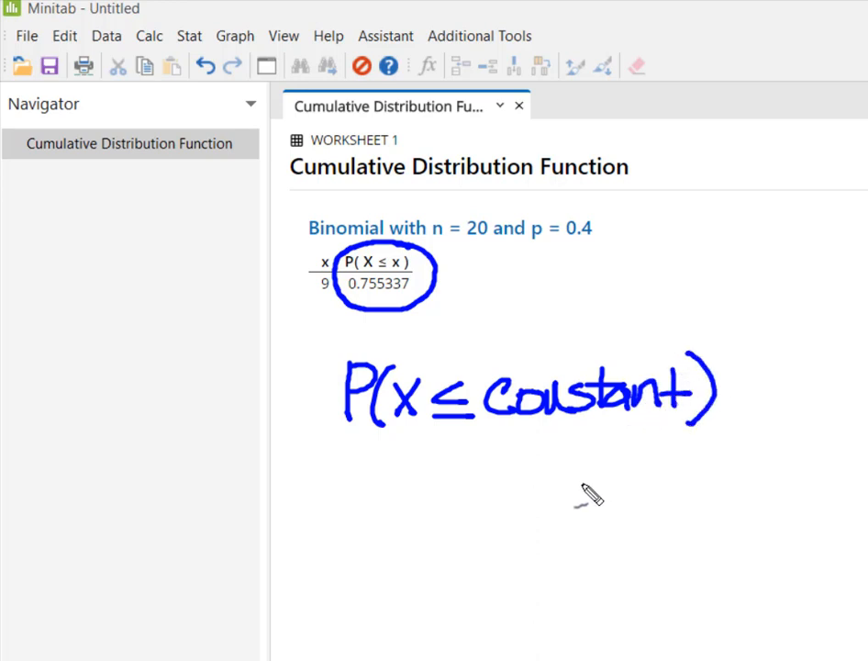
{"action": "mouse_move", "coordinate": [587, 496]}
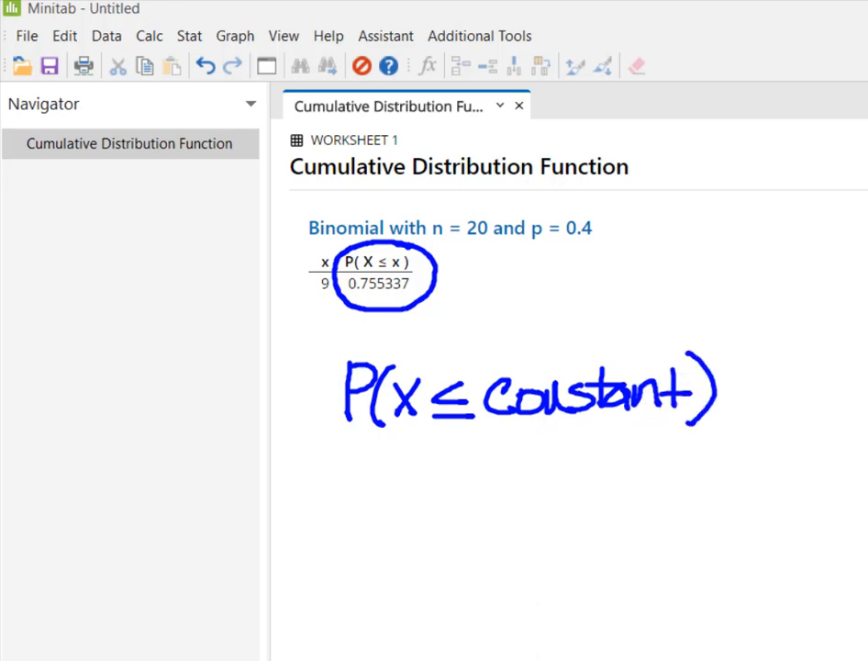